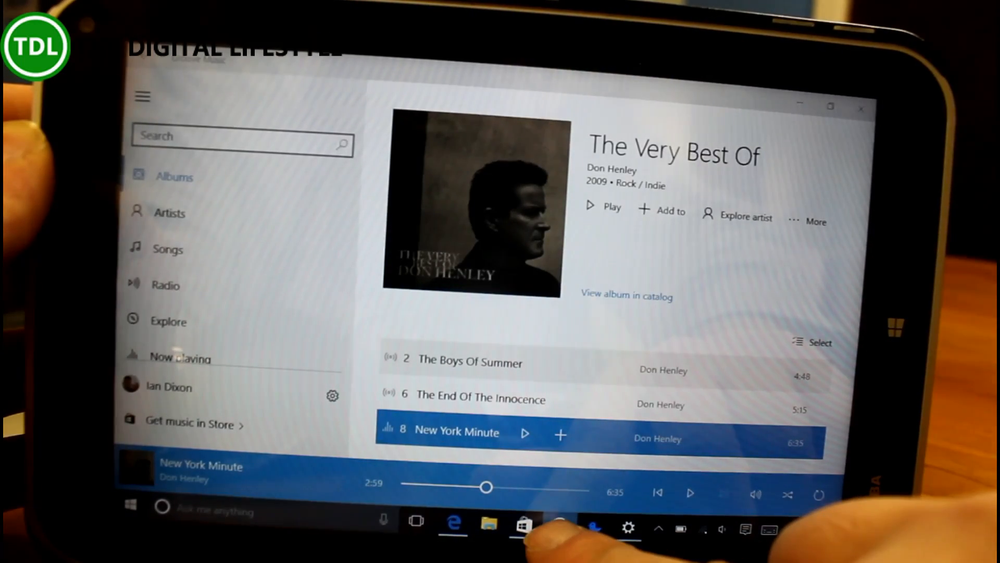
Step: Resume playback of New York Minute from Don Henley's The Very Best Of album
right_click(557, 528)
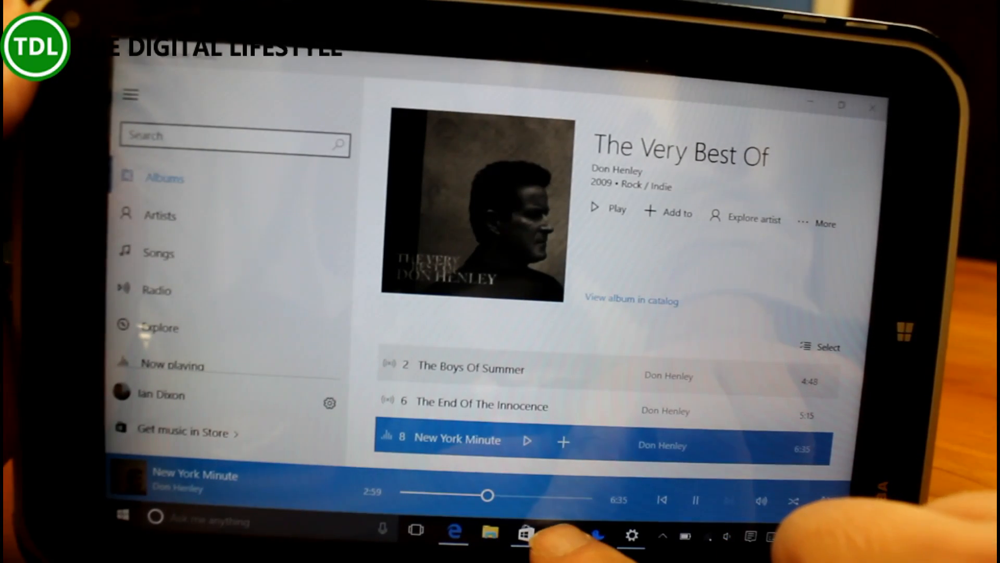
Step: Show Groove Music's taskbar jump list with its recently played track
right_click(558, 536)
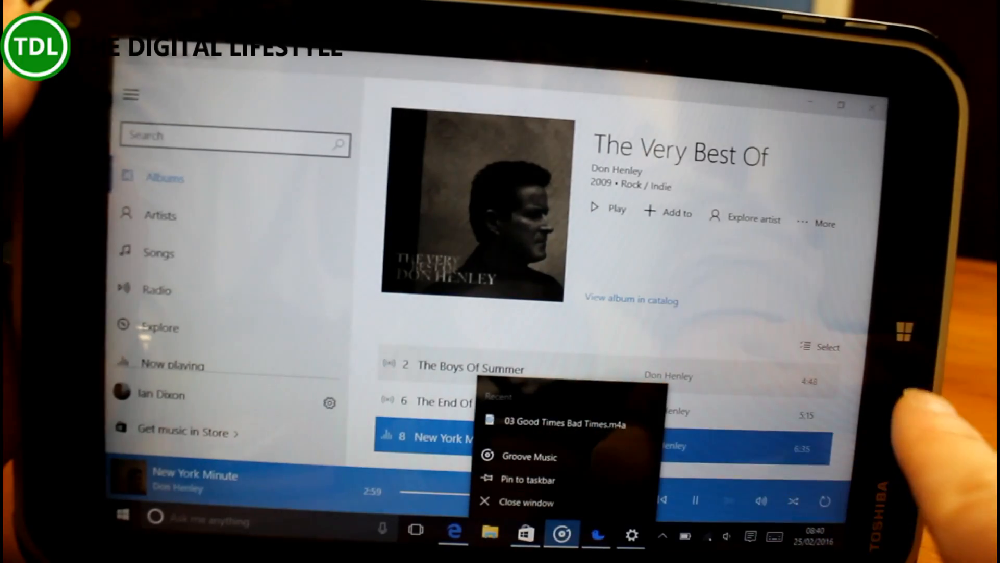
click(750, 536)
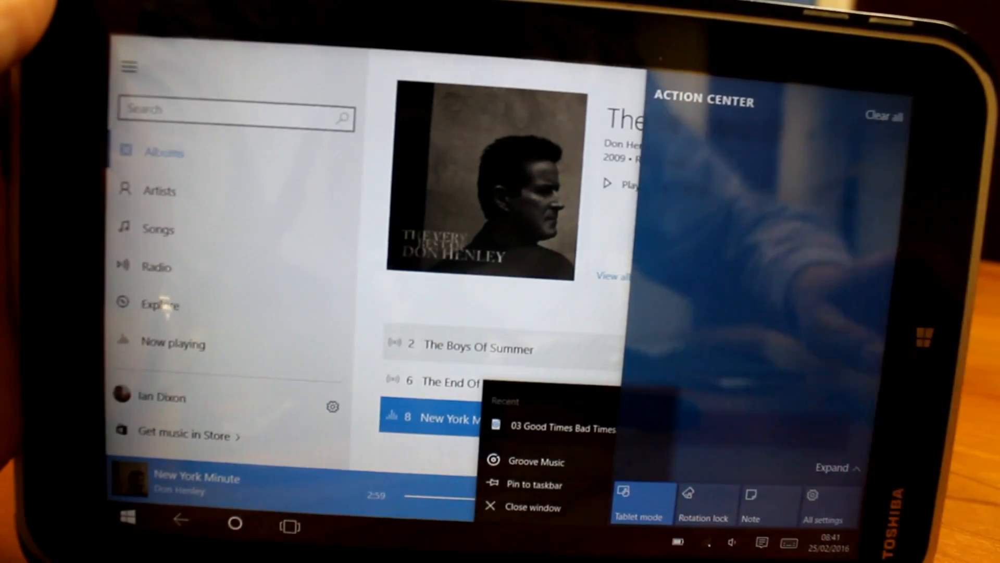
Step: Clear all pending notifications in Action Center while tablet mode stays on
click(884, 114)
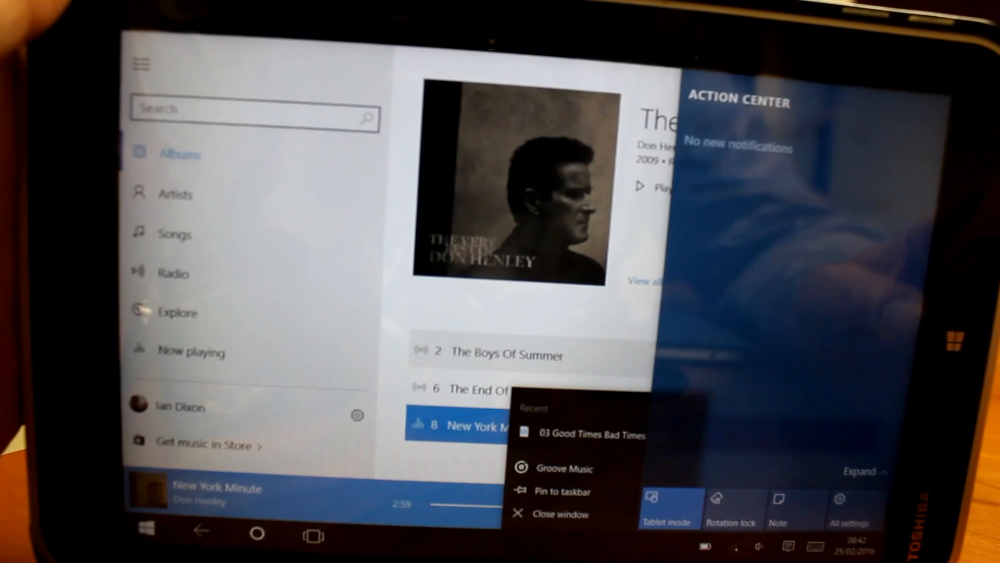